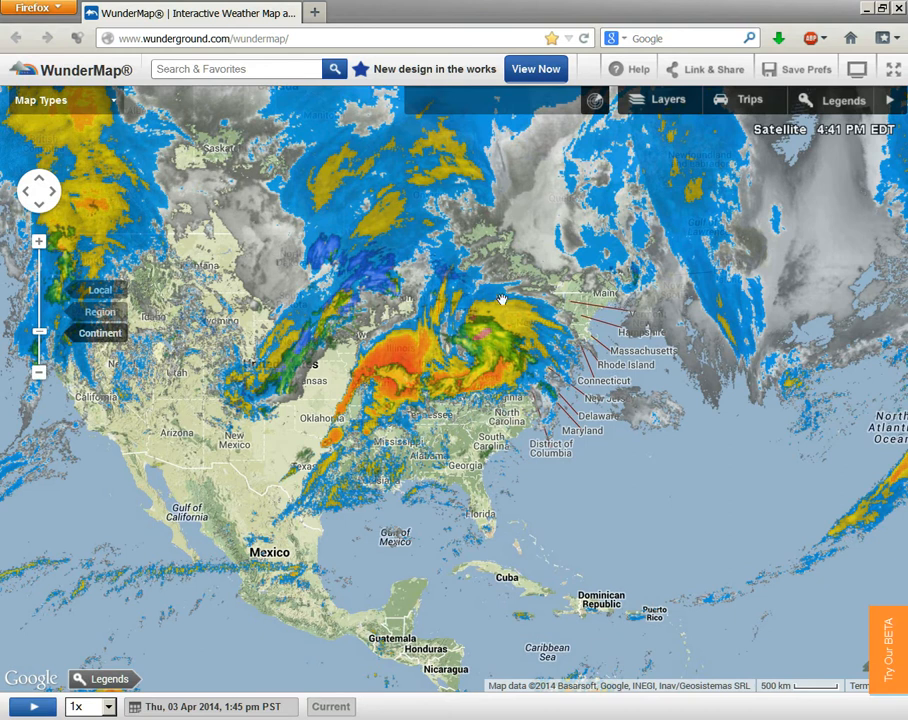
{"action": "mouse_move", "coordinate": [428, 357]}
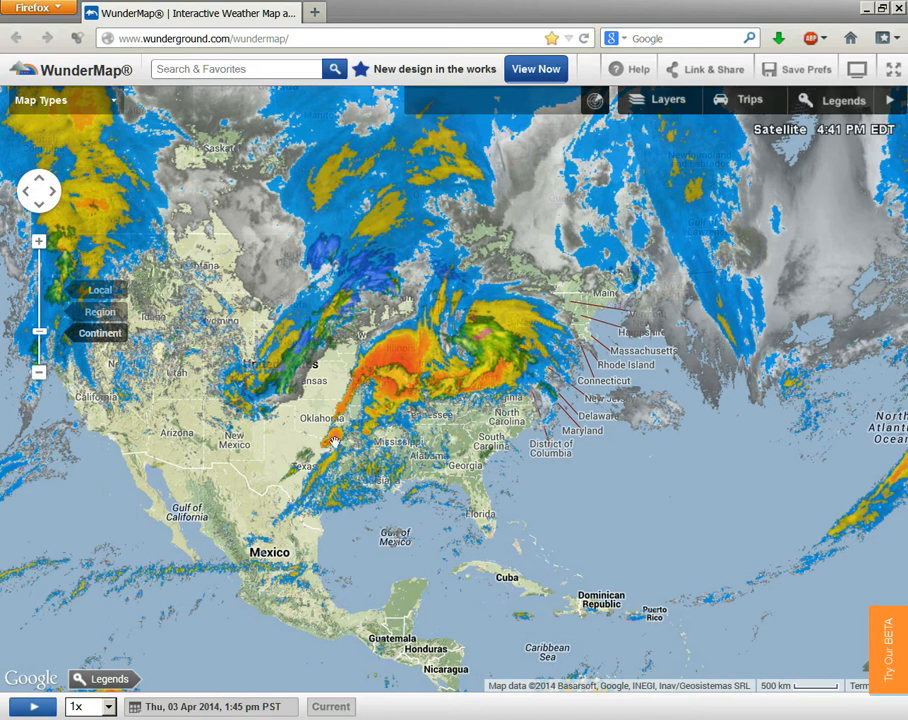
{"action": "mouse_move", "coordinate": [500, 397]}
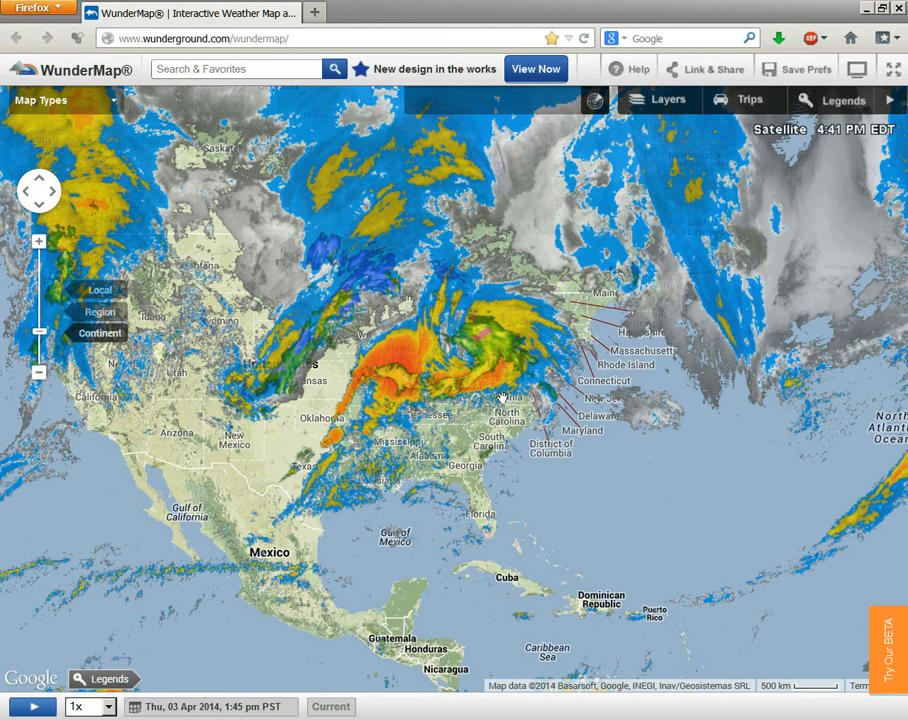
{"action": "mouse_move", "coordinate": [565, 370]}
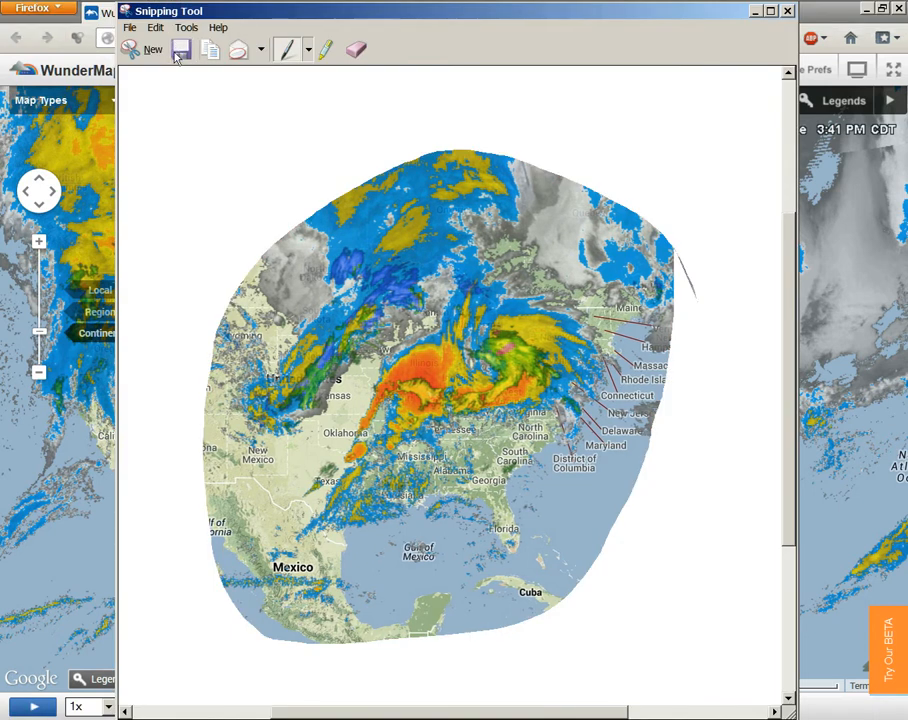
Step: Save the radar map snip as 'whatever' in the Todays clips folder
{"action": "left_click", "coordinate": [181, 50]}
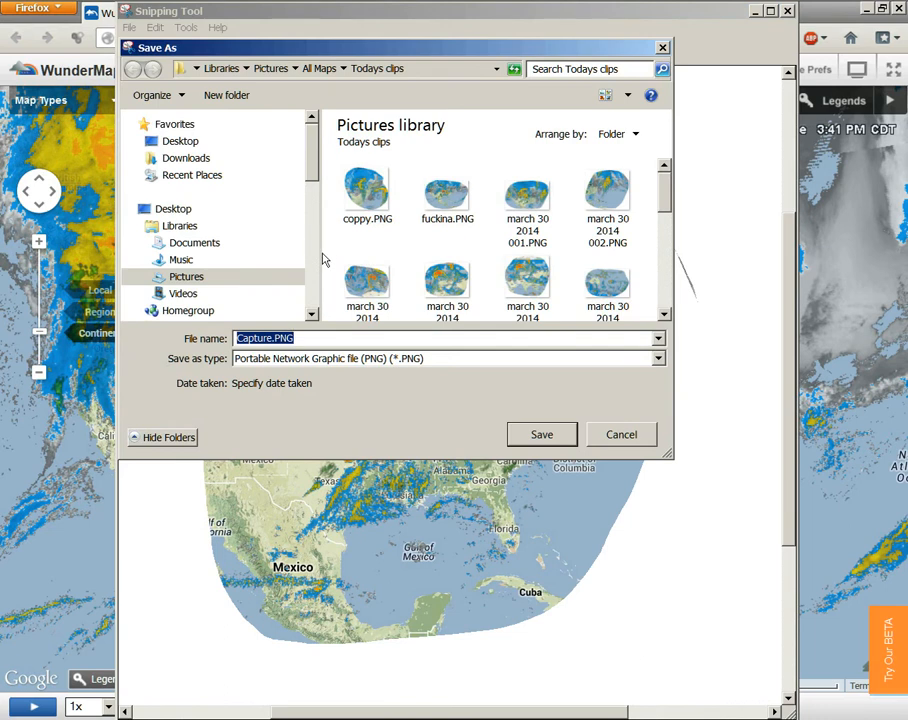
{"action": "type", "text": "what"}
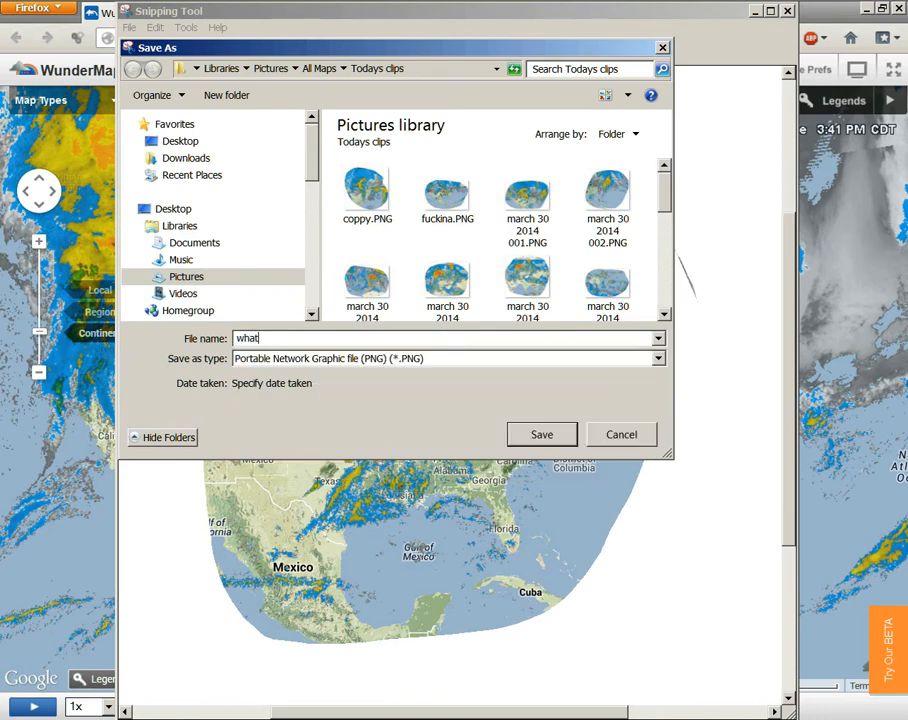
{"action": "type", "text": "ever"}
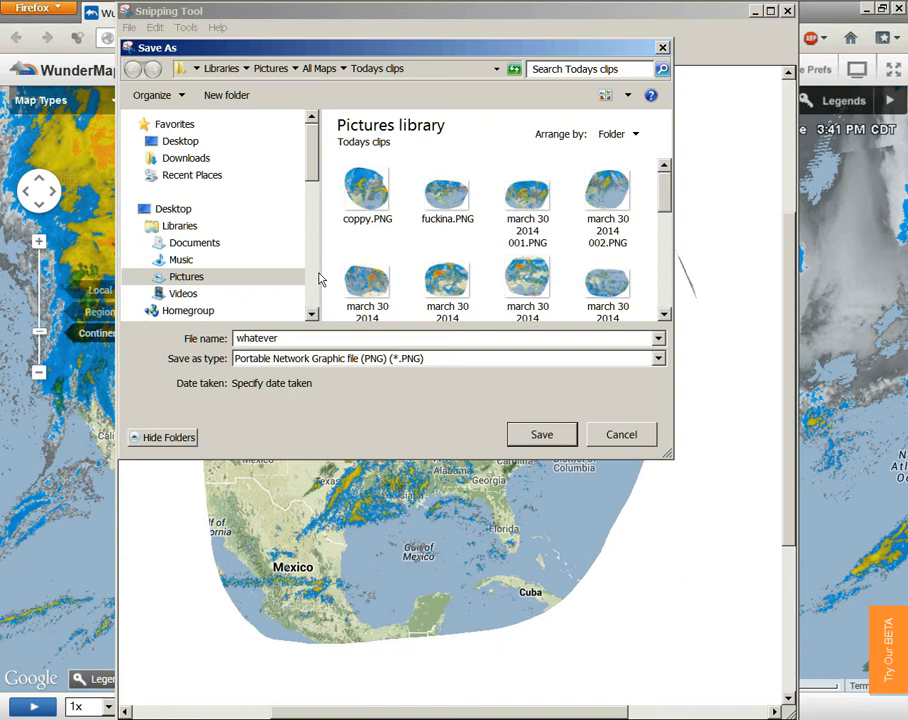
{"action": "left_click", "coordinate": [541, 434]}
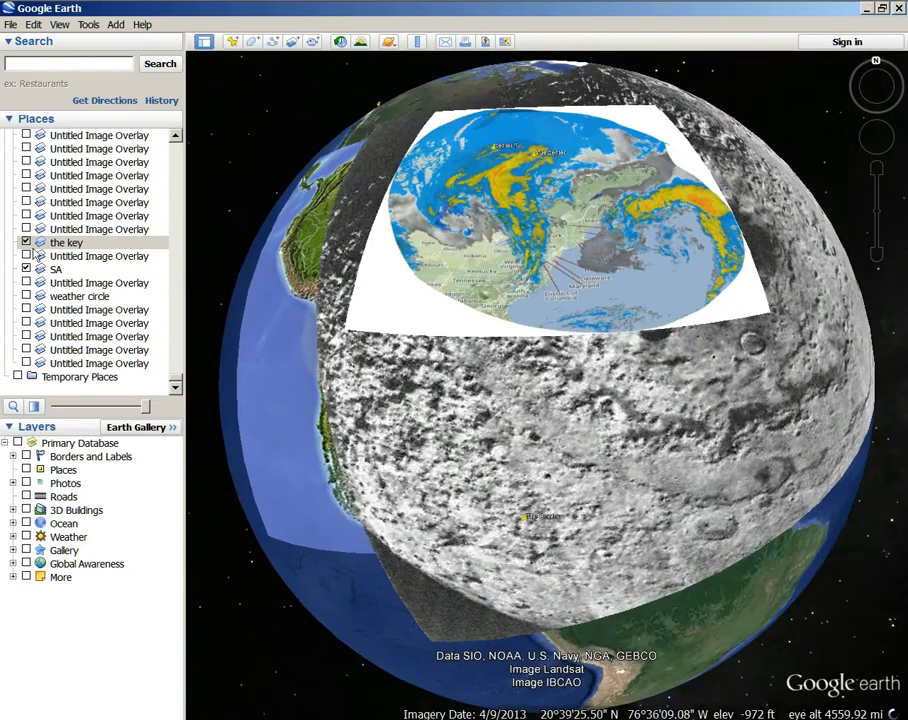
Step: Select the SA place to fly the globe to South America
{"action": "left_click", "coordinate": [66, 242]}
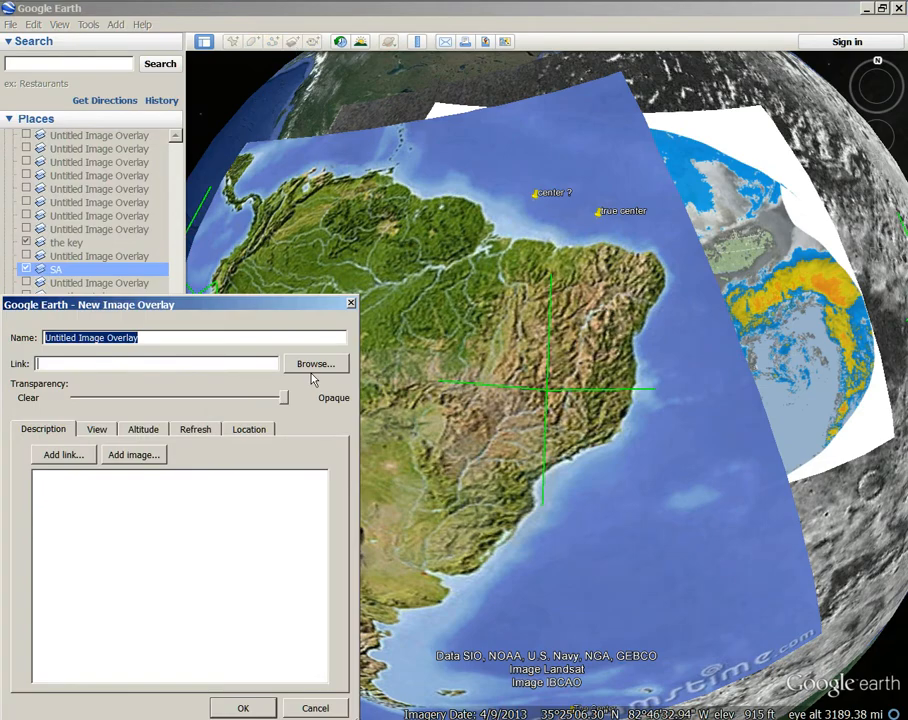
Step: Link whatever.PNG from the Todays clips folder as the overlay image
{"action": "left_click", "coordinate": [316, 363]}
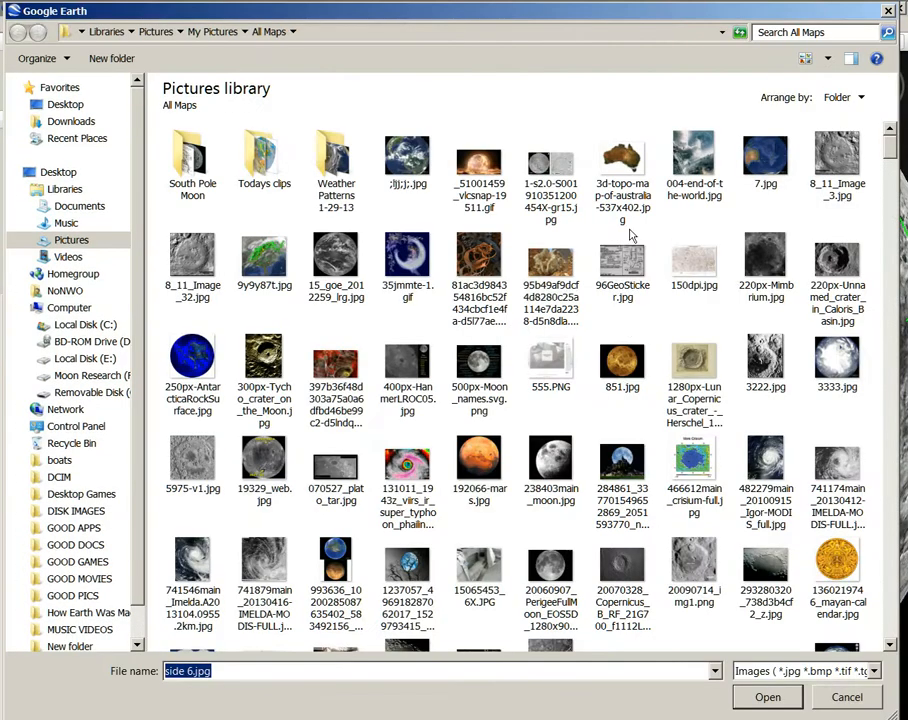
{"action": "double_click", "coordinate": [264, 160]}
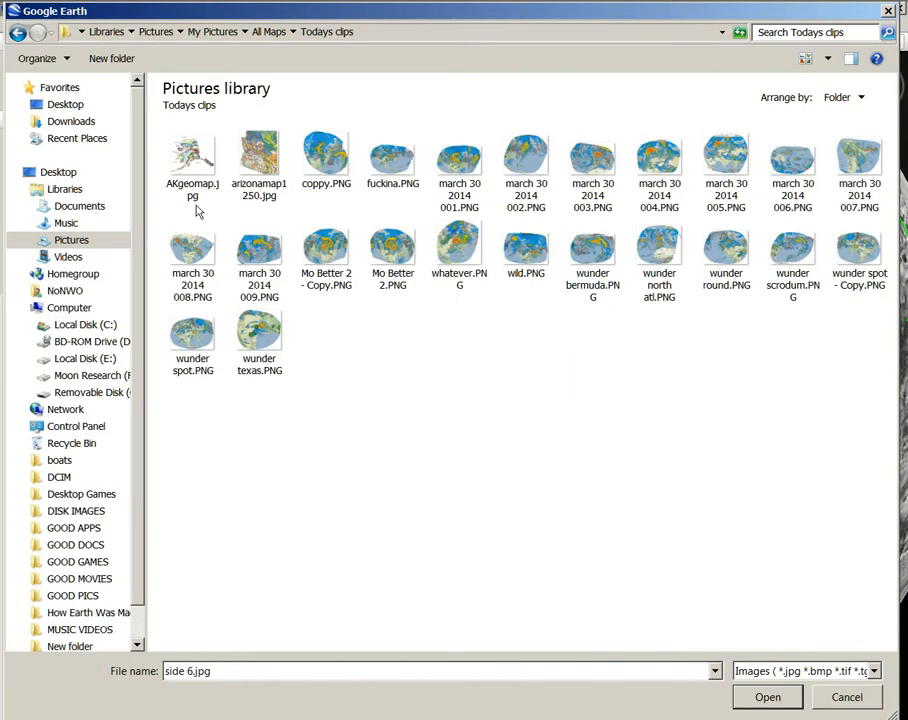
{"action": "mouse_move", "coordinate": [753, 301]}
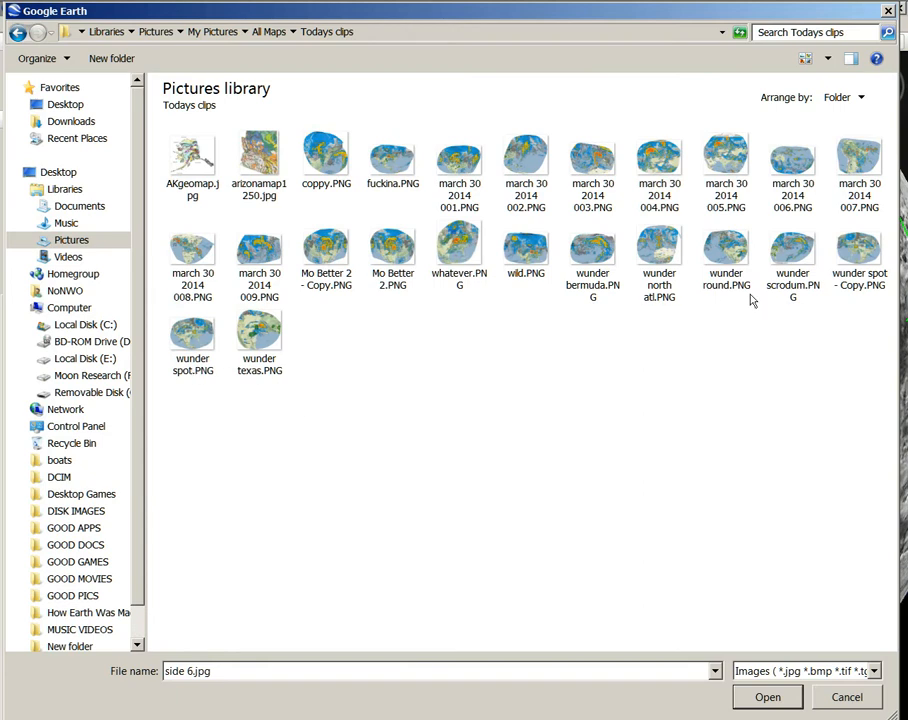
{"action": "left_click", "coordinate": [459, 248]}
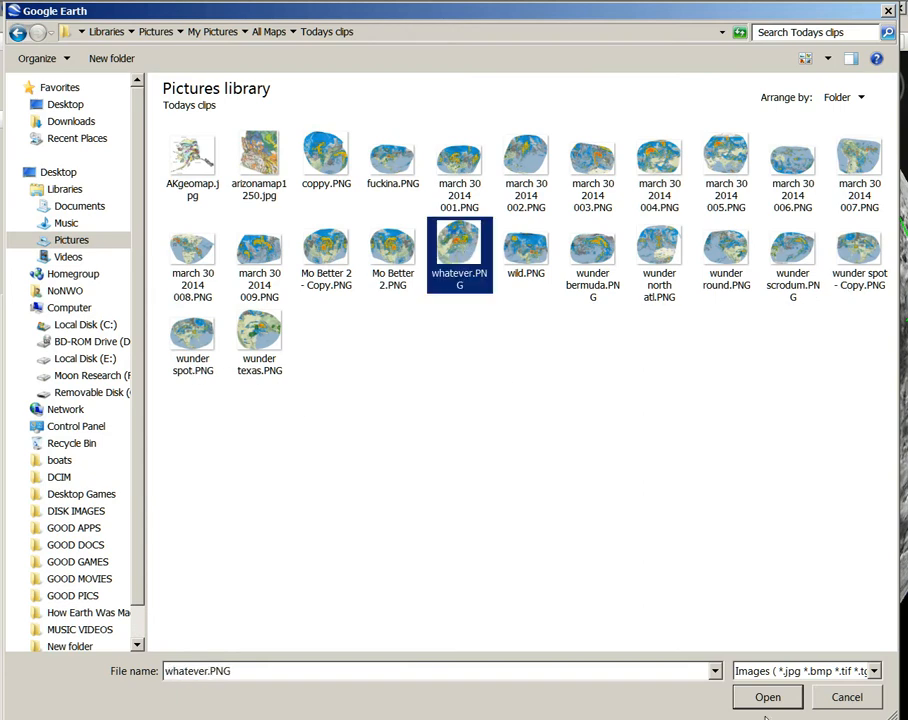
{"action": "left_click", "coordinate": [767, 697]}
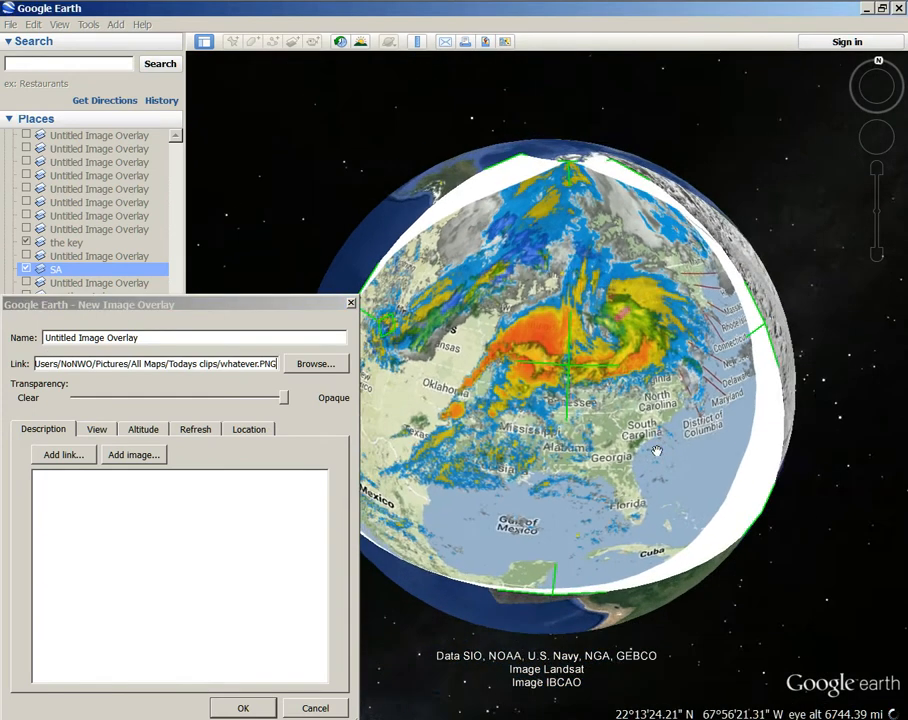
Step: Shrink, rotate, partly fade and shift the radar overlay onto eastern South America
{"action": "left_click_drag", "start_coordinate": [657, 450], "coordinate": [700, 383]}
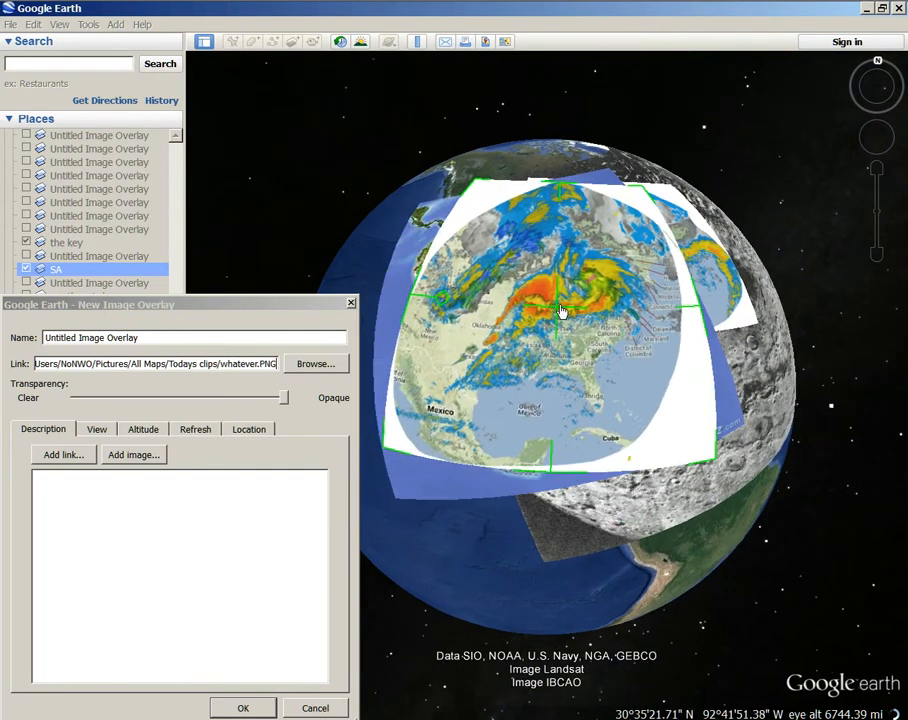
{"action": "left_click_drag", "start_coordinate": [560, 310], "coordinate": [520, 350]}
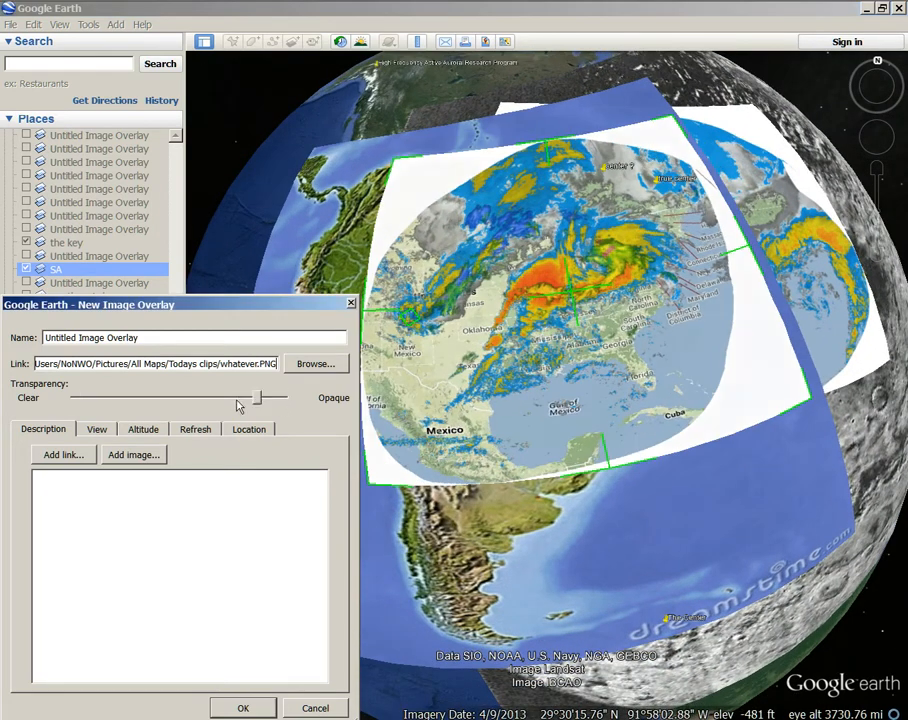
{"action": "left_click_drag", "start_coordinate": [255, 397], "coordinate": [285, 397]}
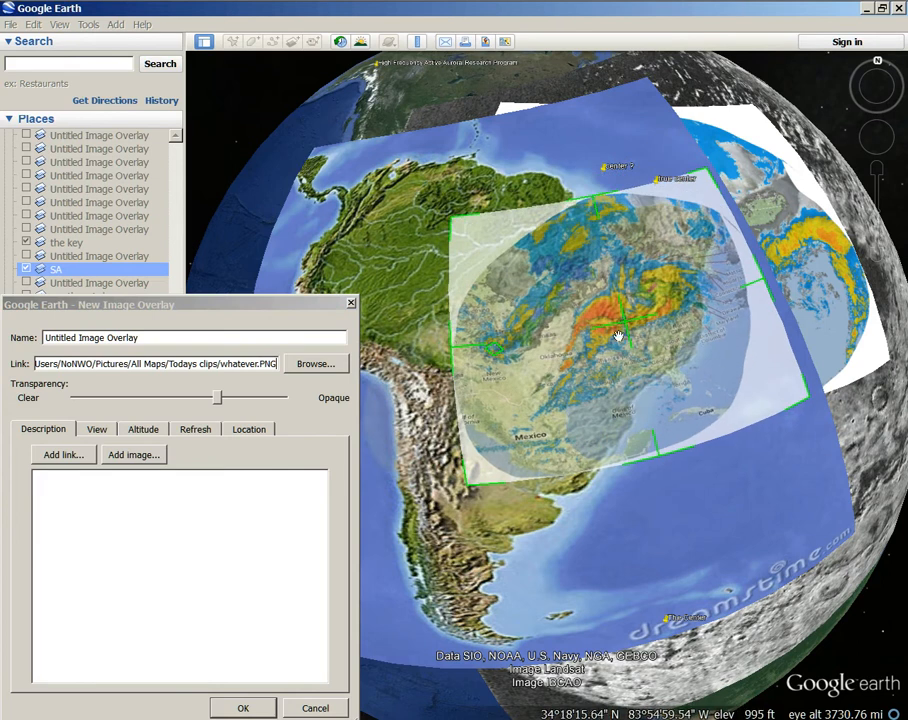
{"action": "left_click_drag", "start_coordinate": [615, 335], "coordinate": [498, 388]}
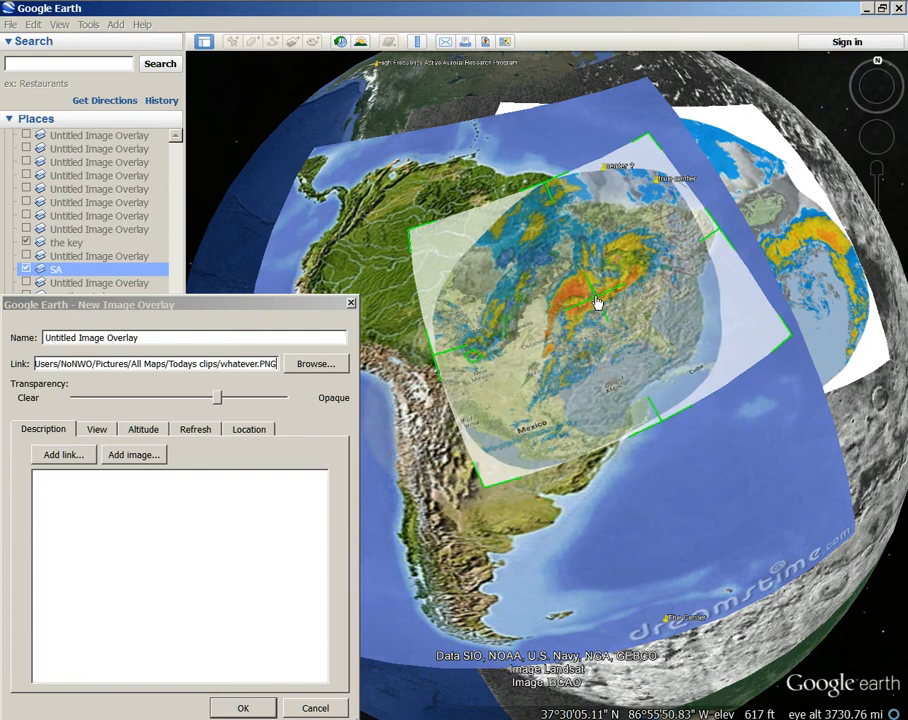
{"action": "left_click_drag", "start_coordinate": [595, 302], "coordinate": [613, 291]}
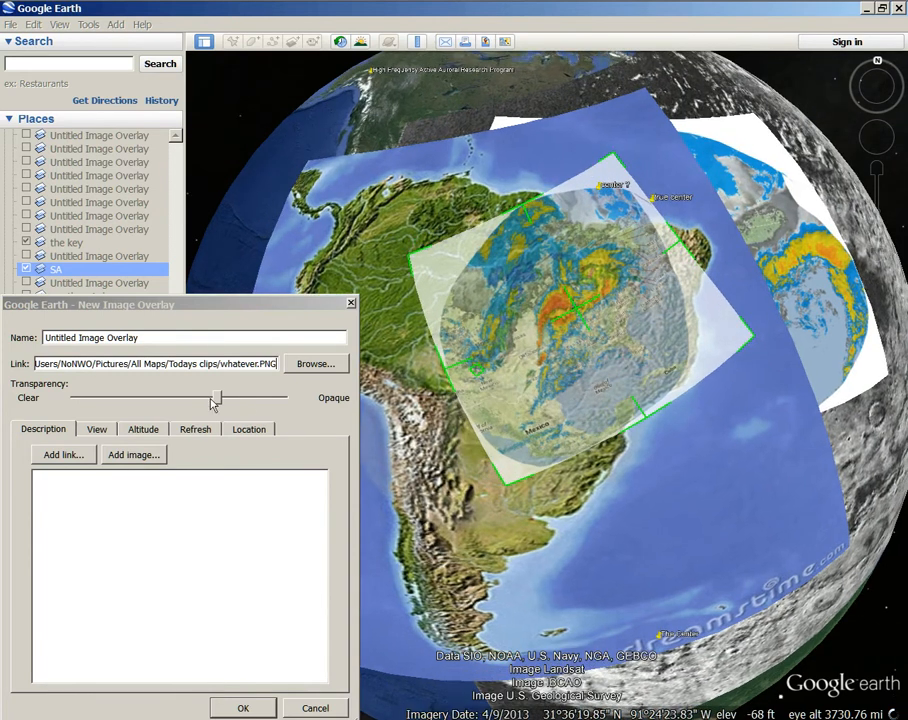
Step: Sweep the Transparency slider between Clear and Opaque, settling the overlay nearly opaque
{"action": "left_click_drag", "start_coordinate": [215, 397], "coordinate": [70, 397]}
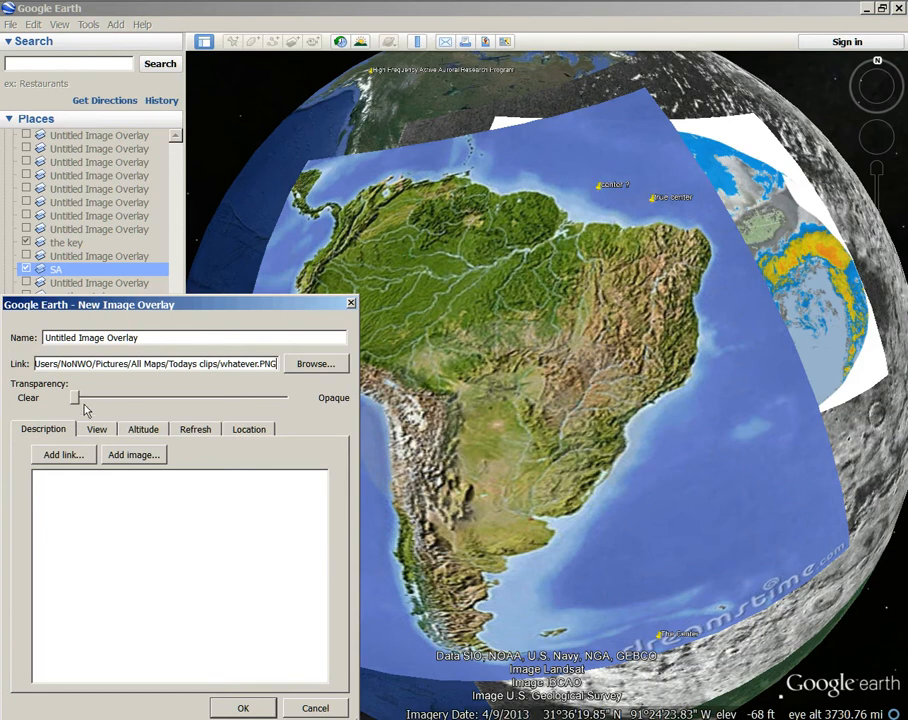
{"action": "mouse_move", "coordinate": [78, 398]}
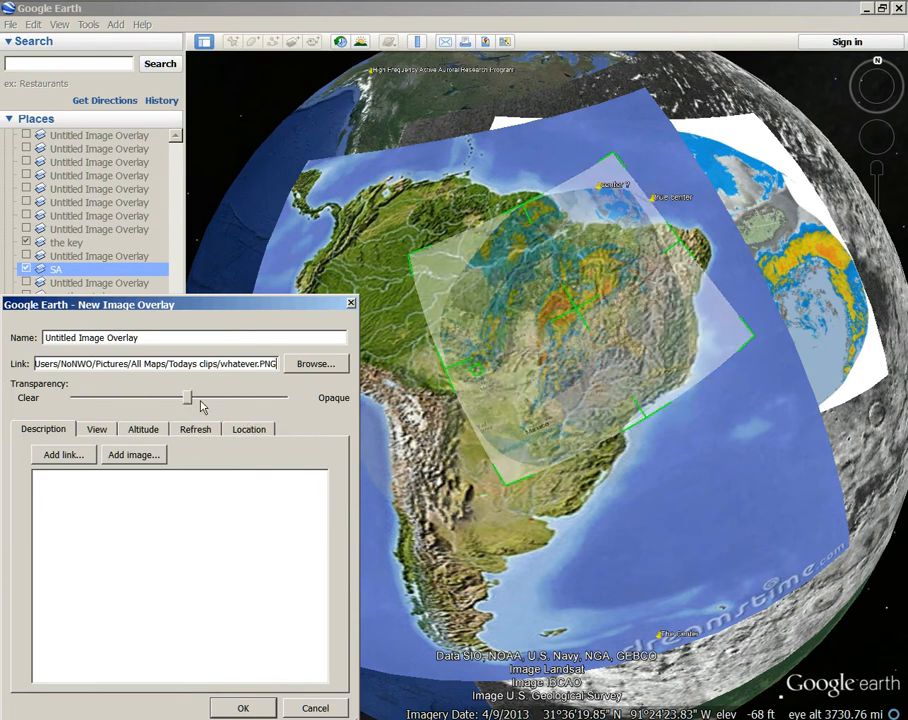
{"action": "left_click_drag", "start_coordinate": [185, 397], "coordinate": [280, 397]}
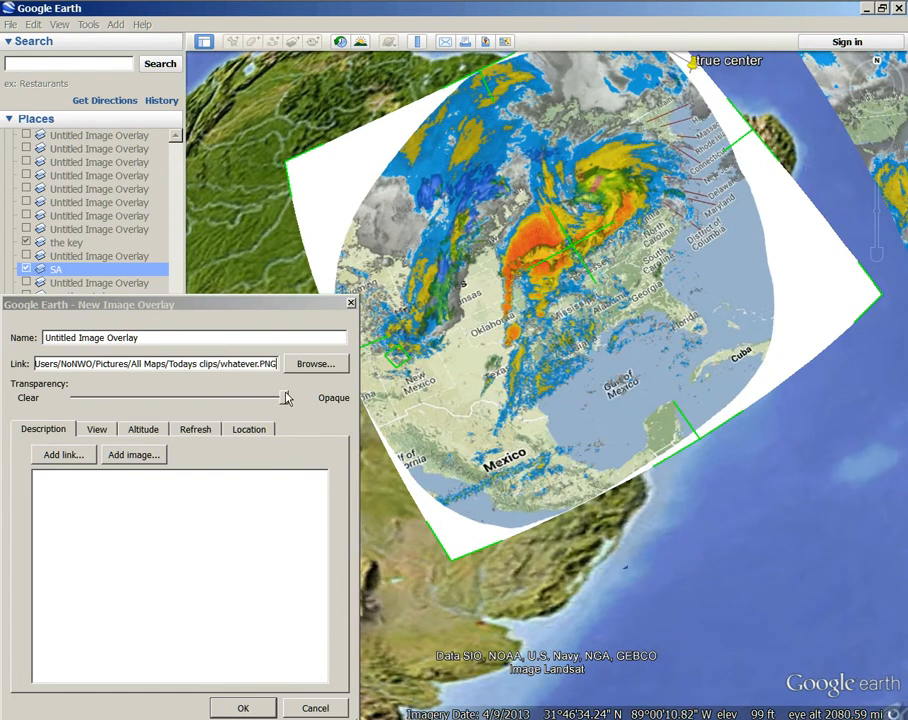
{"action": "left_click_drag", "start_coordinate": [285, 397], "coordinate": [72, 397]}
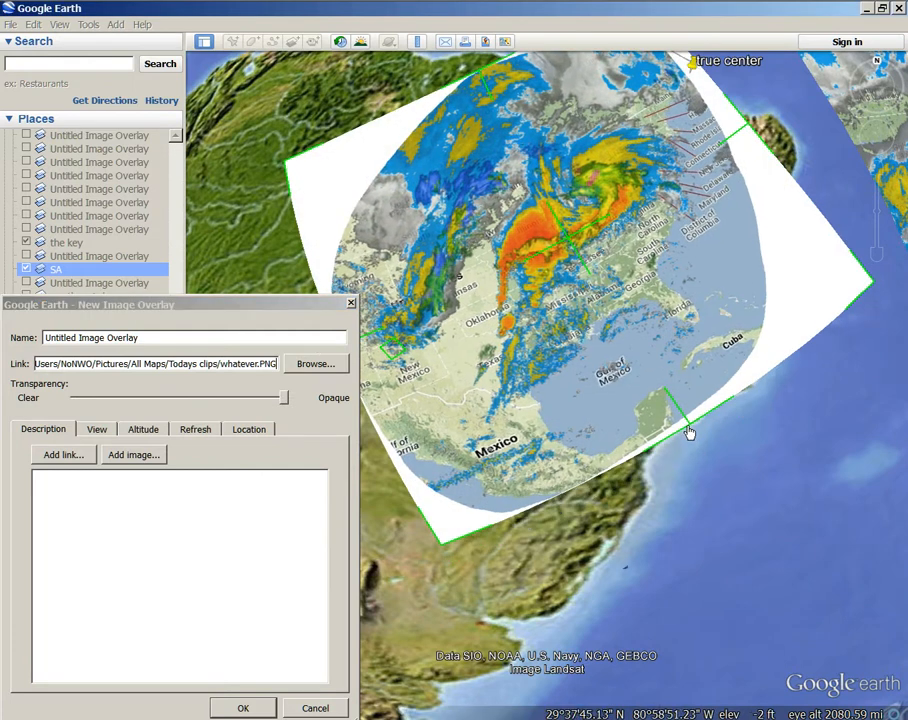
{"action": "left_click_drag", "start_coordinate": [285, 397], "coordinate": [185, 397]}
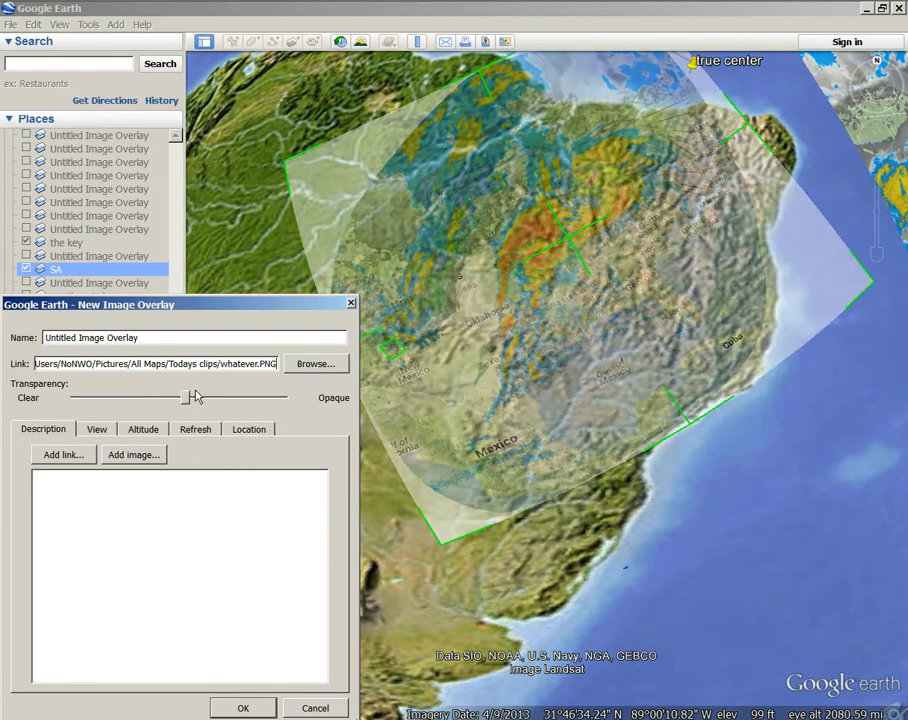
{"action": "left_click_drag", "start_coordinate": [185, 397], "coordinate": [85, 397]}
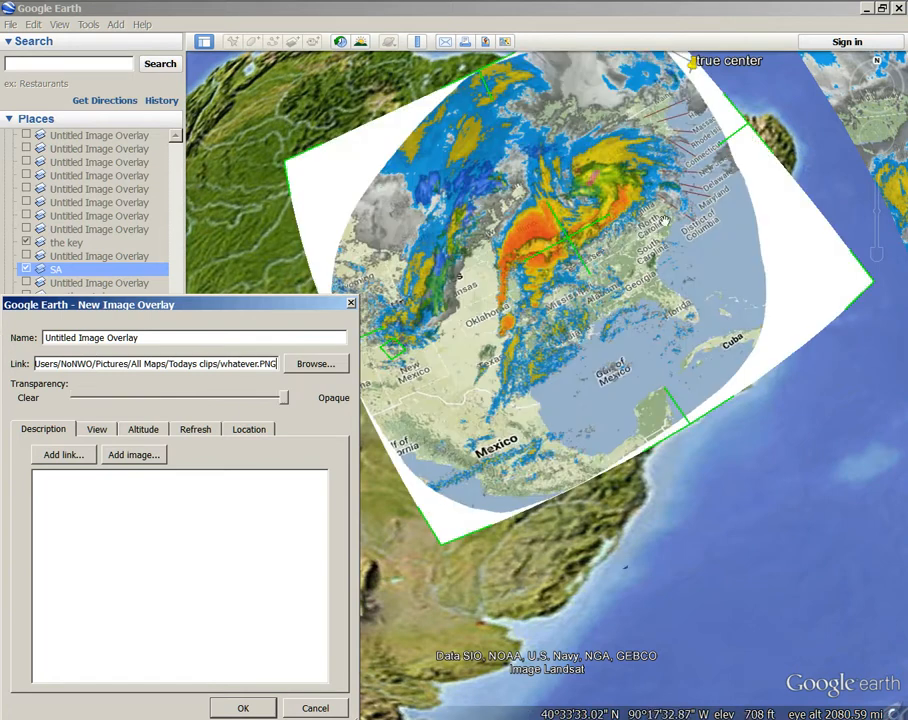
{"action": "left_click_drag", "start_coordinate": [180, 398], "coordinate": [285, 398]}
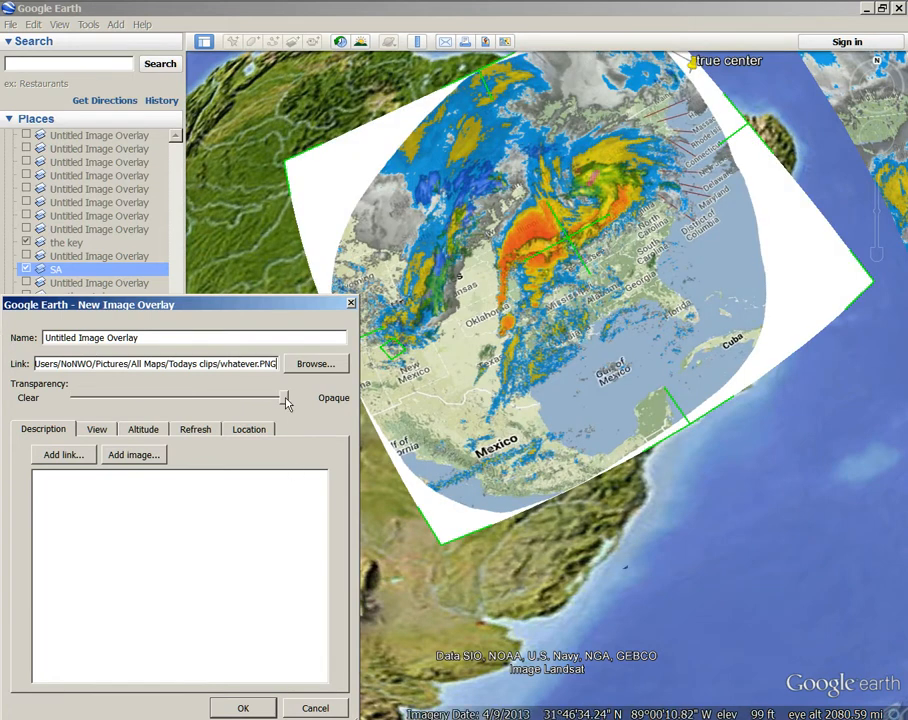
{"action": "left_click_drag", "start_coordinate": [285, 397], "coordinate": [268, 397]}
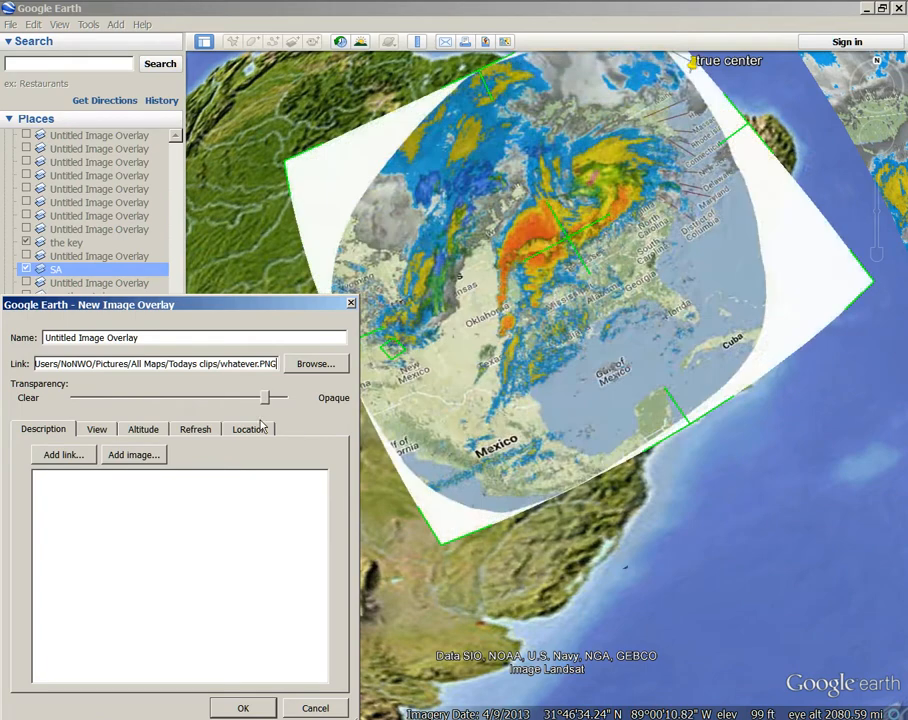
{"action": "left_click_drag", "start_coordinate": [265, 398], "coordinate": [78, 398]}
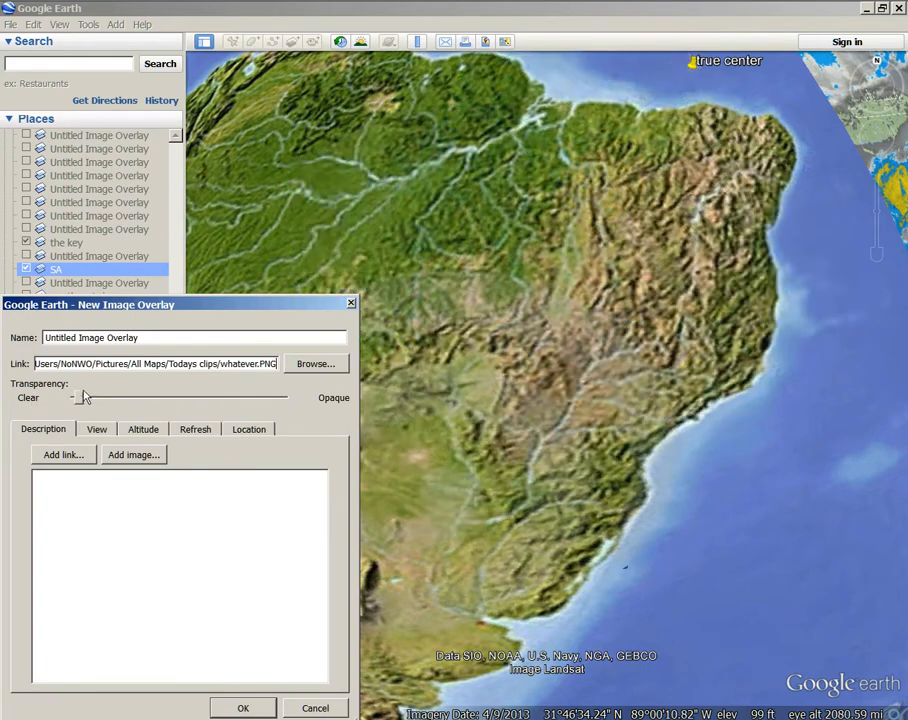
{"action": "left_click_drag", "start_coordinate": [80, 397], "coordinate": [255, 397]}
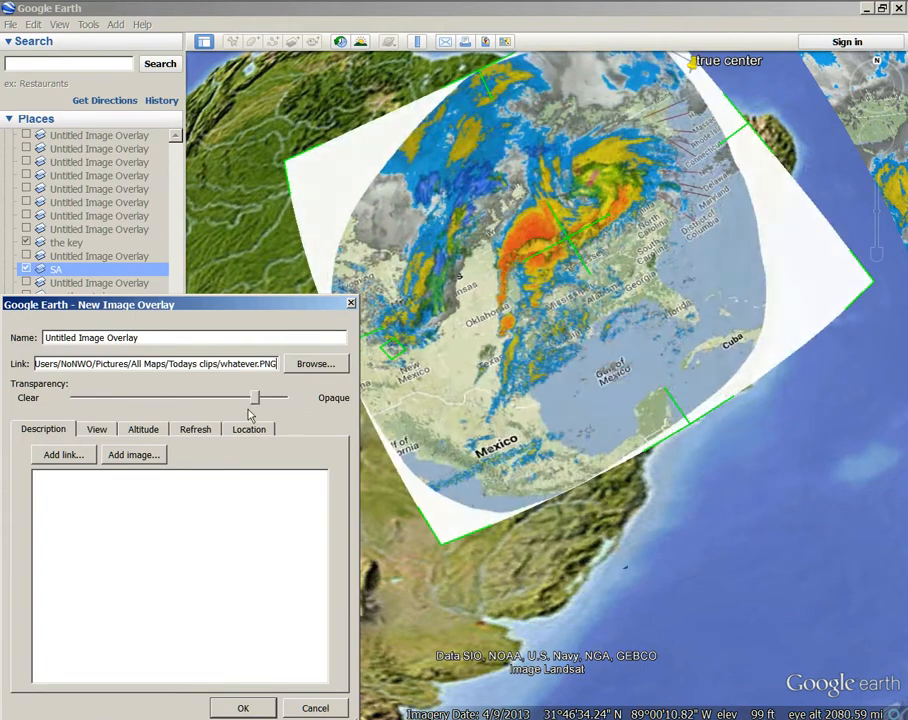
{"action": "left_click_drag", "start_coordinate": [253, 397], "coordinate": [283, 397]}
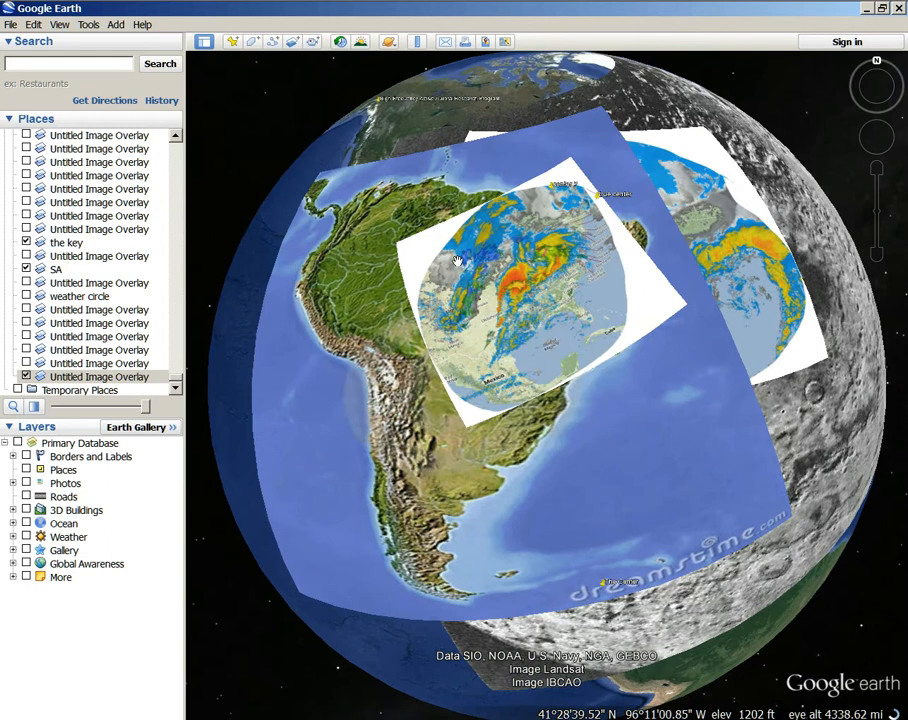
Step: Zoom in on the radar overlay and start browsing the built-in data layers
{"action": "scroll", "scroll_direction": "down", "scroll_amount": 3}
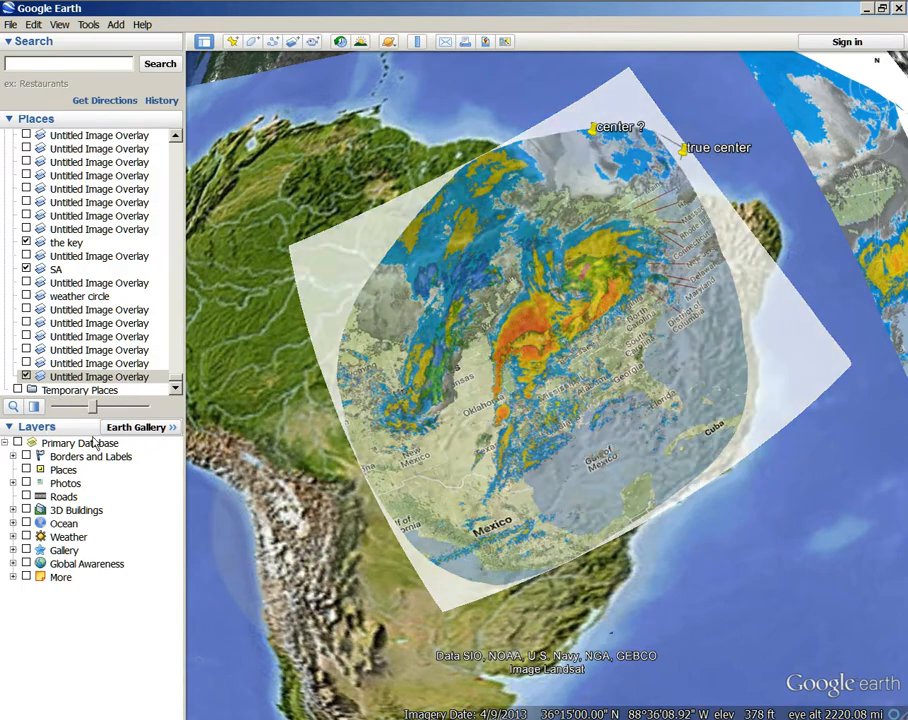
{"action": "left_click", "coordinate": [26, 376]}
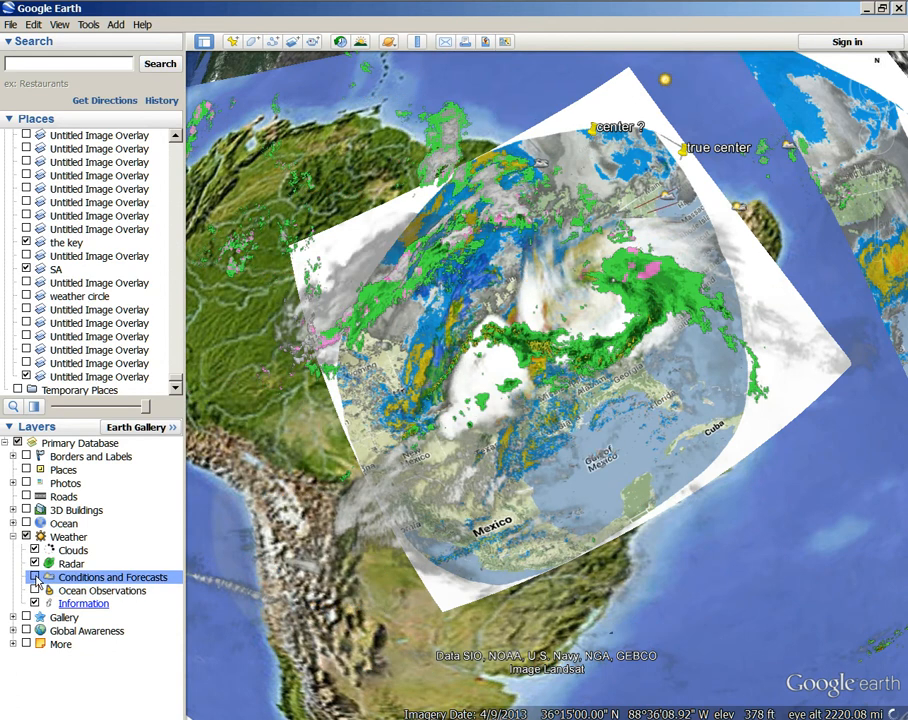
Step: Turn off weather conditions and forecasts, zoom out, and hide the whatever.PNG overlay
{"action": "left_click", "coordinate": [35, 577]}
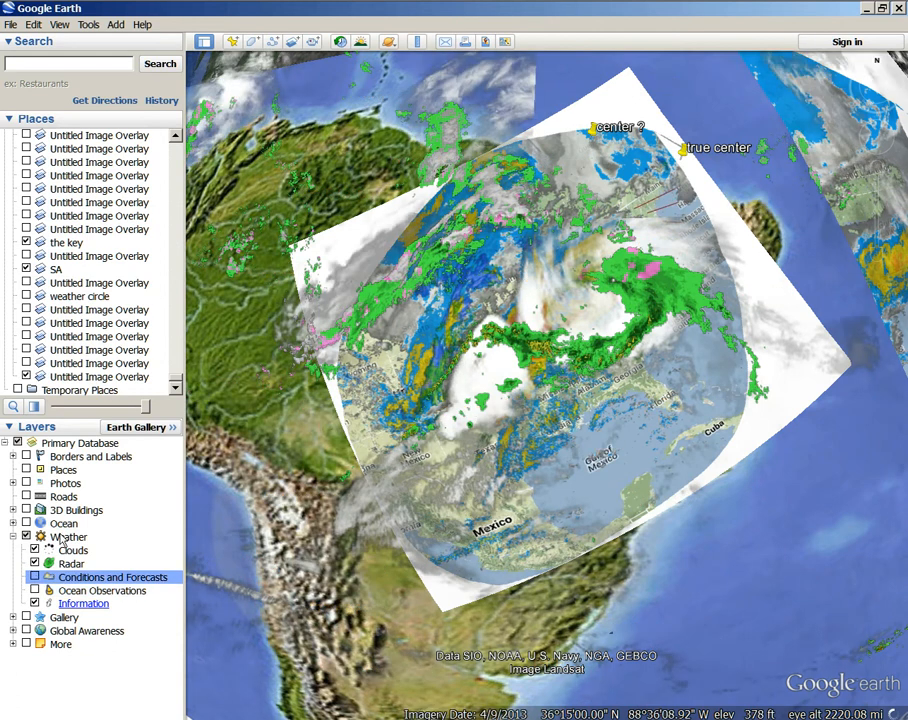
{"action": "left_click", "coordinate": [33, 577]}
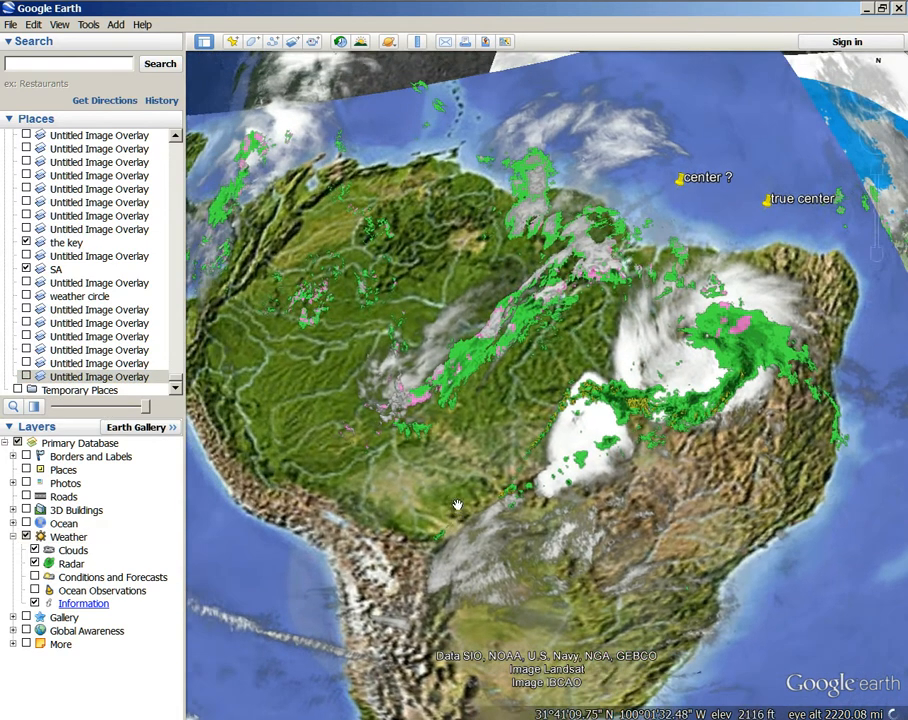
{"action": "scroll", "scroll_direction": "down", "scroll_amount": 3}
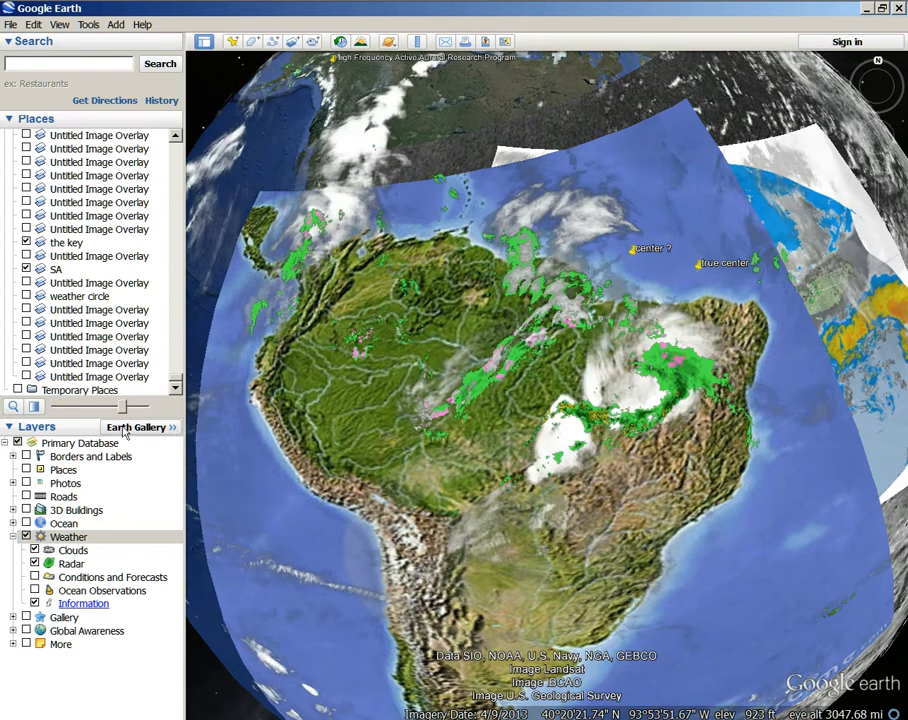
{"action": "left_click", "coordinate": [34, 563]}
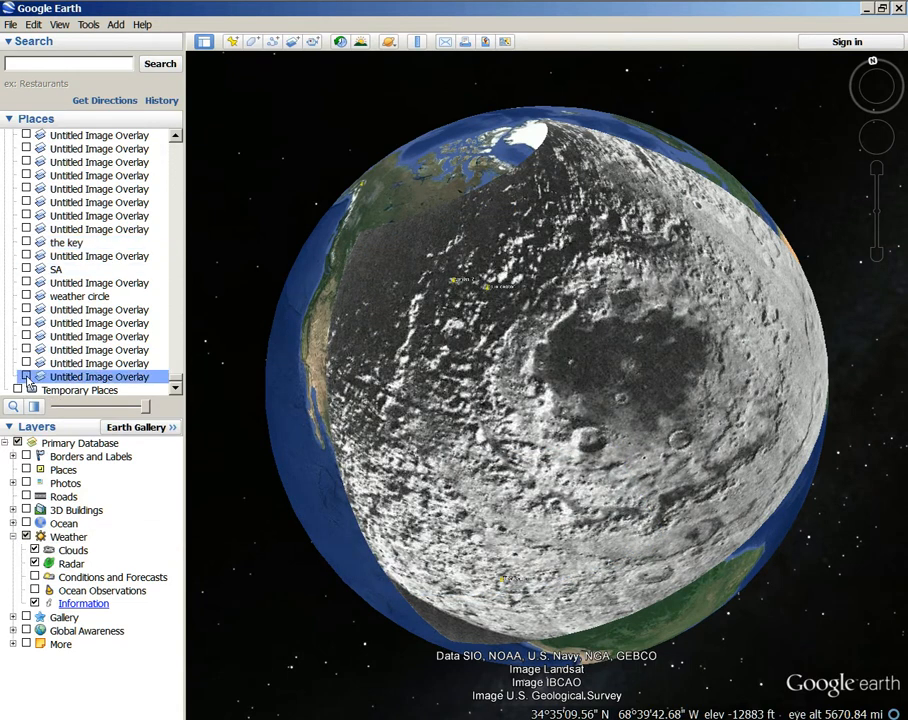
Step: Turn the radar overlay back on, fade it in, then hide it again
{"action": "left_click", "coordinate": [25, 376]}
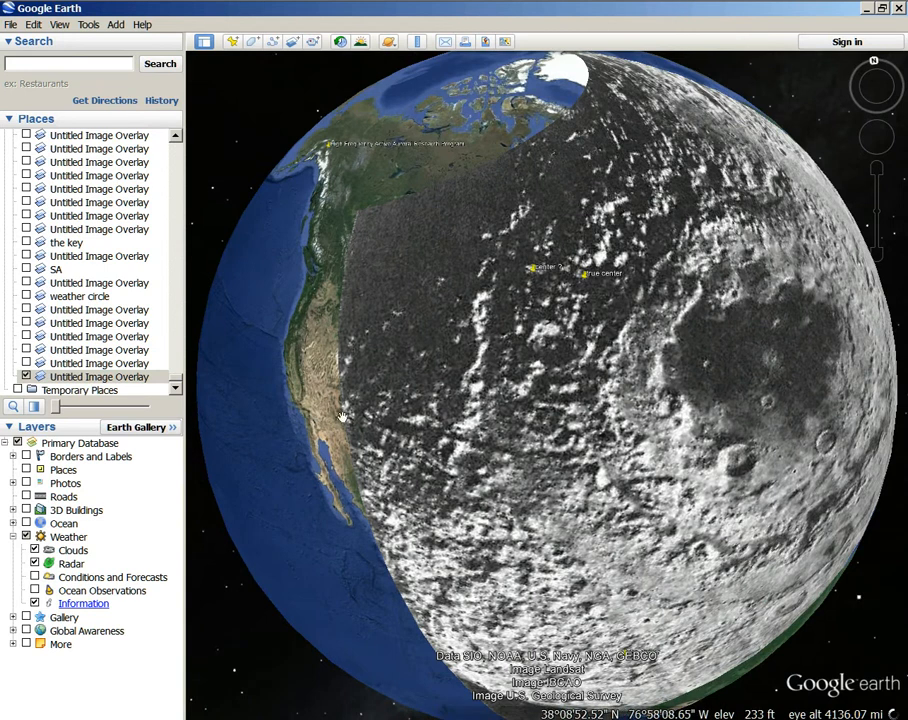
{"action": "left_click", "coordinate": [26, 376]}
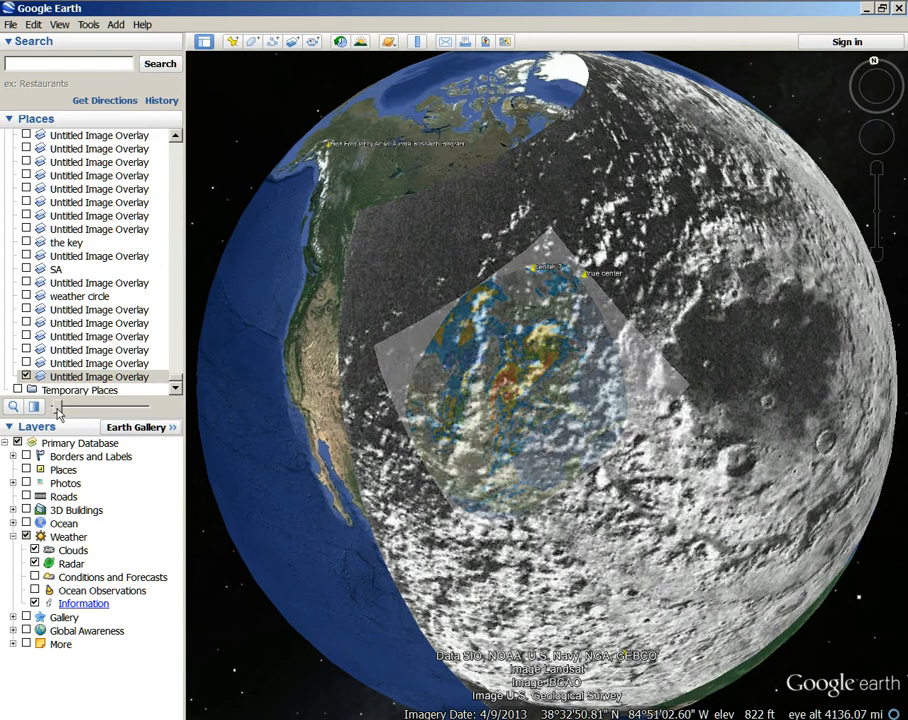
{"action": "left_click", "coordinate": [26, 377]}
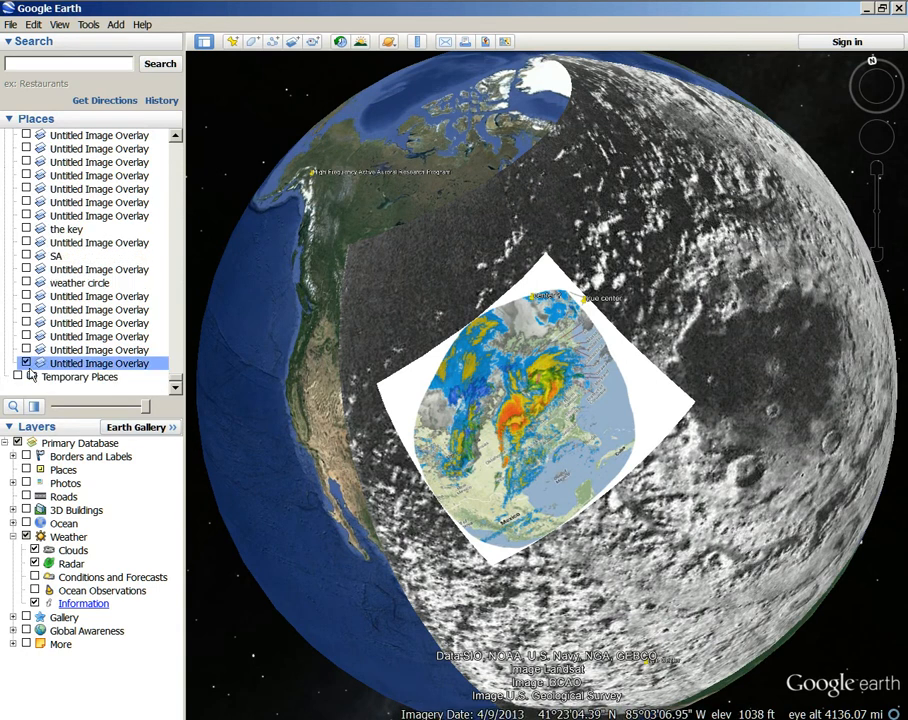
{"action": "left_click", "coordinate": [25, 363]}
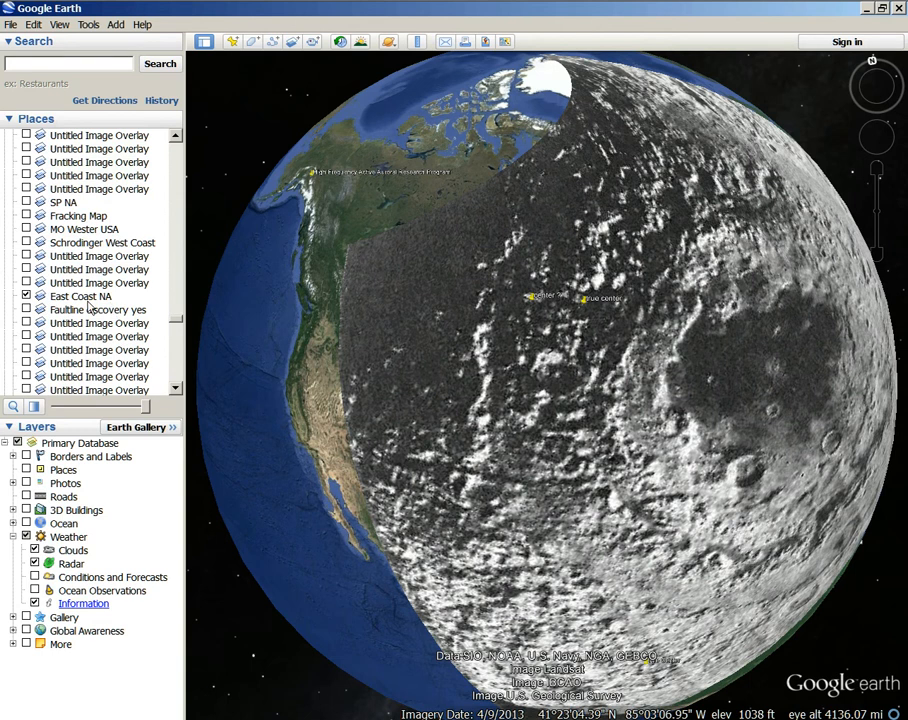
Step: Select East Coast NA, rotate the globe, and toggle the crater overlay off and on
{"action": "left_click", "coordinate": [80, 296]}
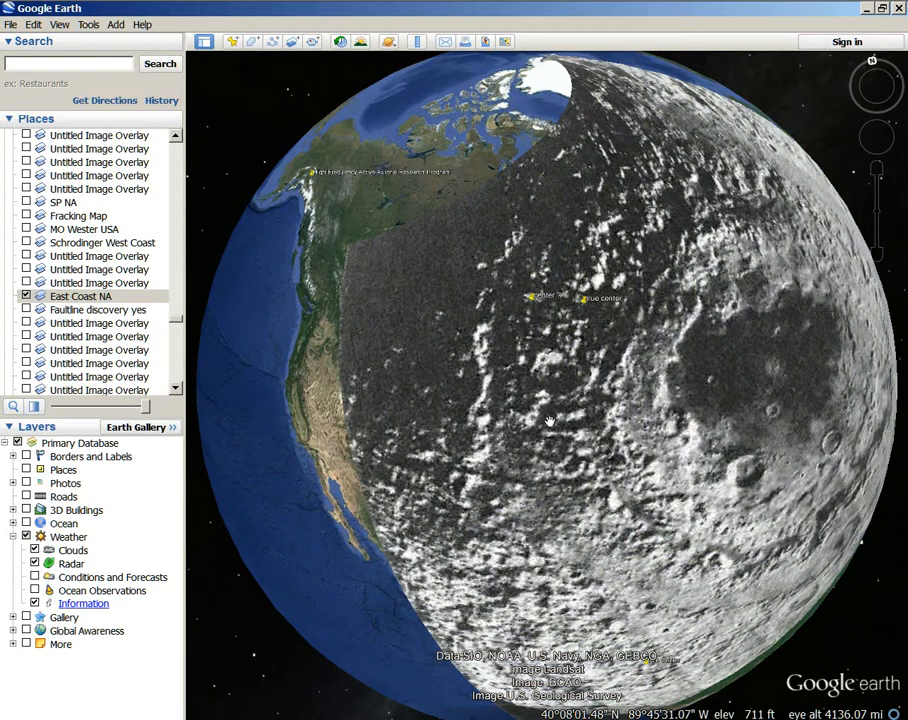
{"action": "left_click_drag", "start_coordinate": [550, 420], "coordinate": [560, 400]}
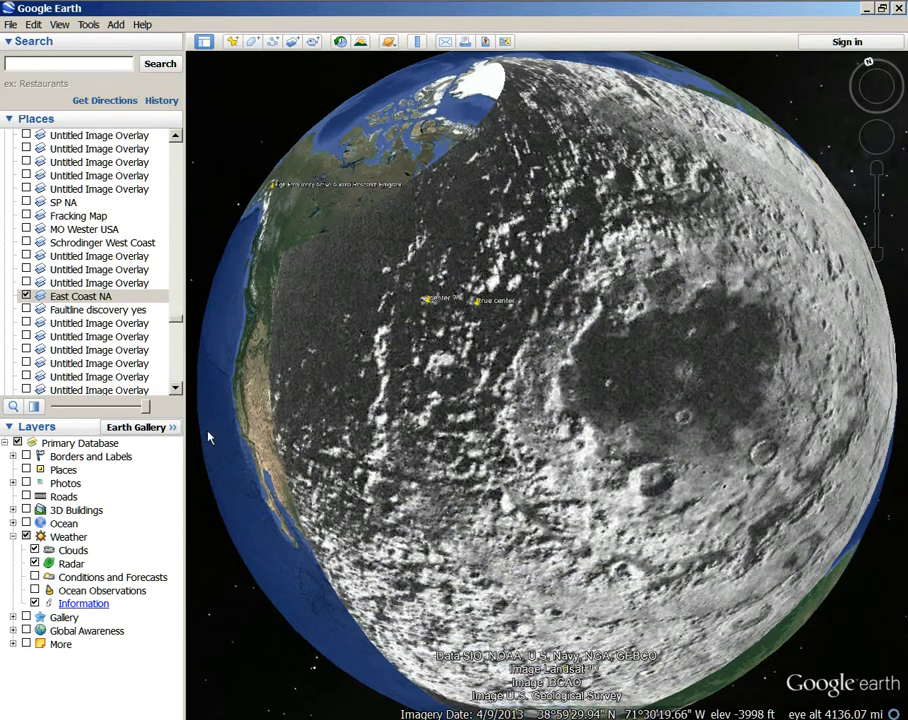
{"action": "left_click", "coordinate": [26, 296]}
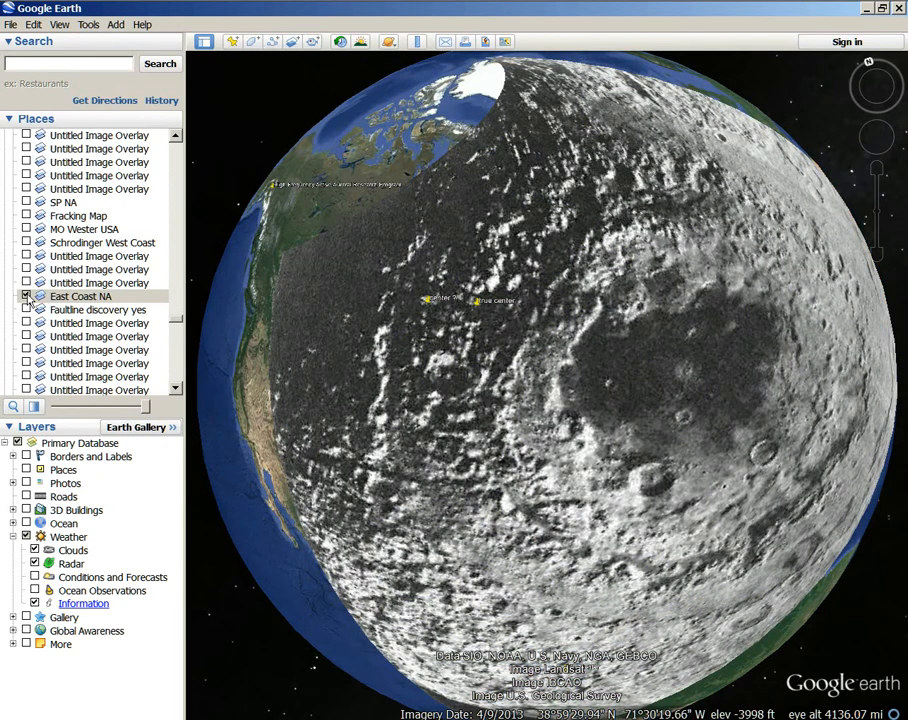
{"action": "left_click", "coordinate": [26, 296]}
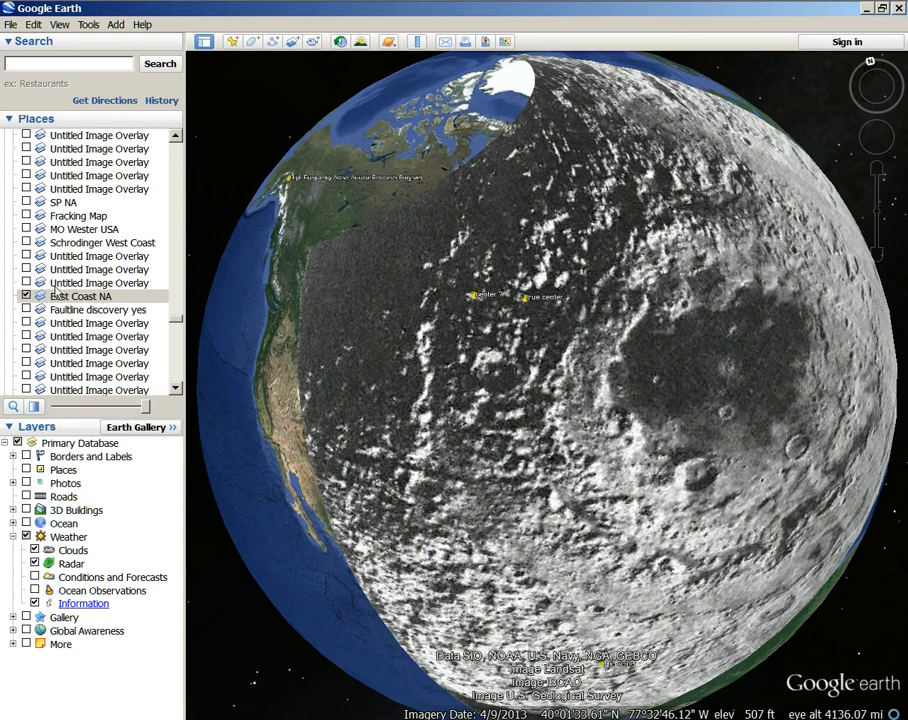
{"action": "left_click", "coordinate": [97, 309]}
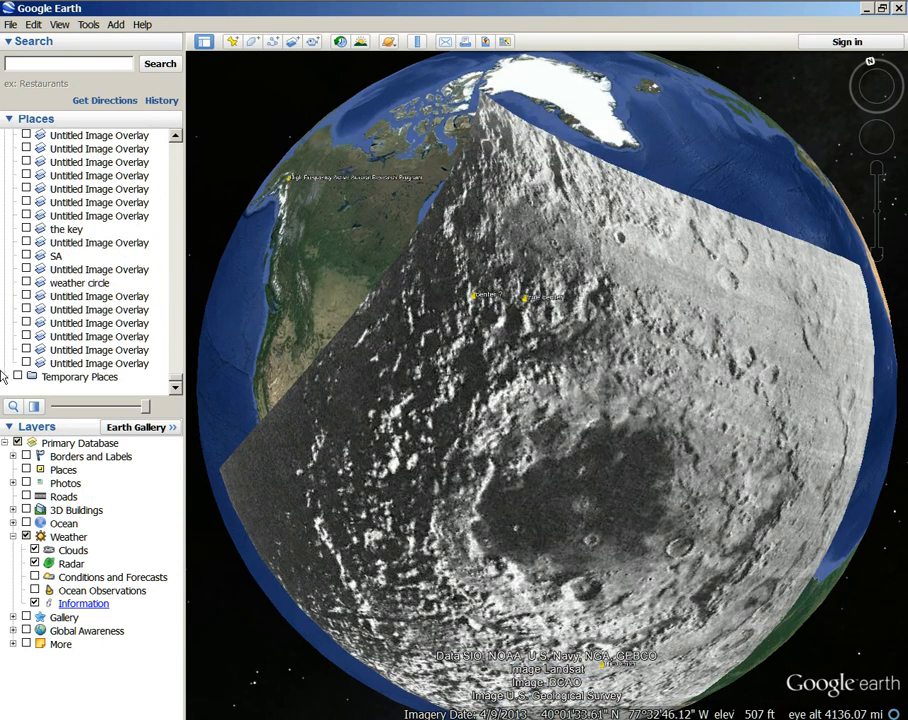
Step: Check the last Untitled Image Overlay in Places to redisplay the radar image
{"action": "left_click", "coordinate": [27, 363]}
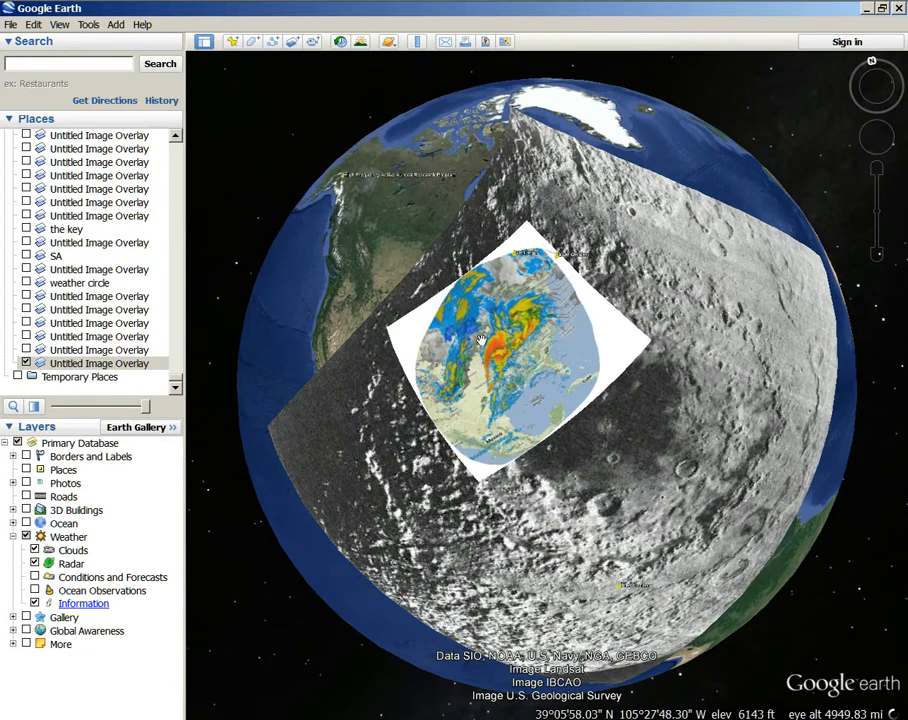
{"action": "mouse_move", "coordinate": [516, 292]}
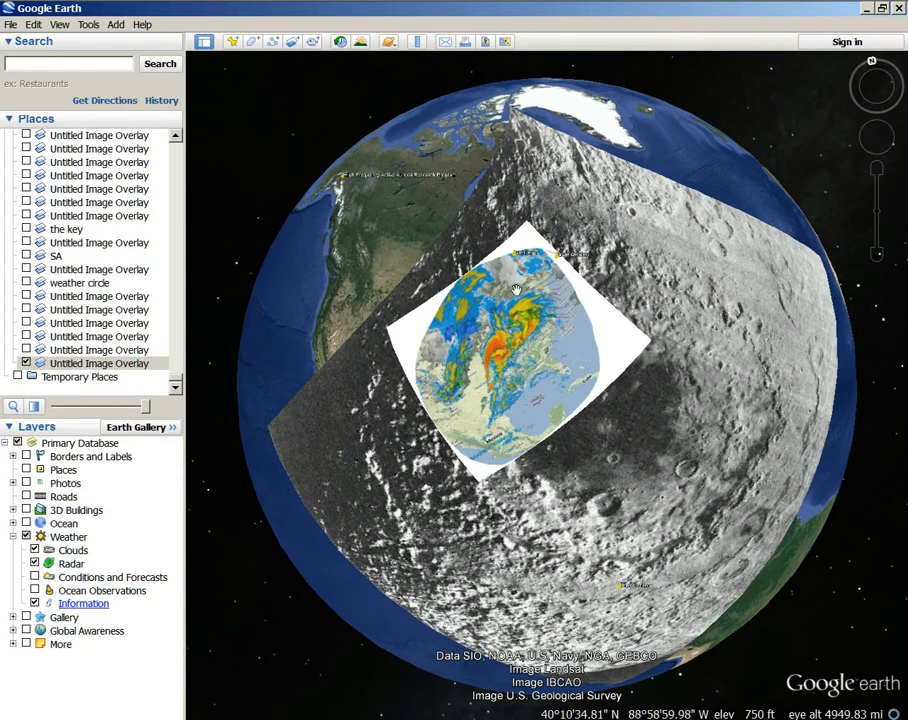